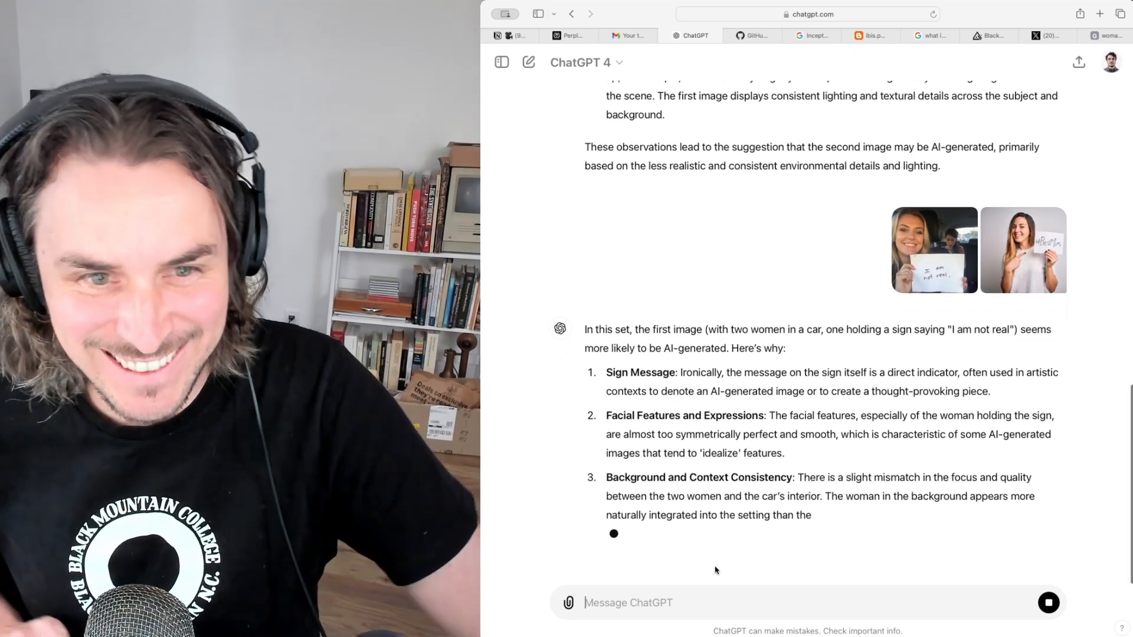
Send GPT-4 the AI-image-identifier prompt and get its reply asking for the images
click(989, 35)
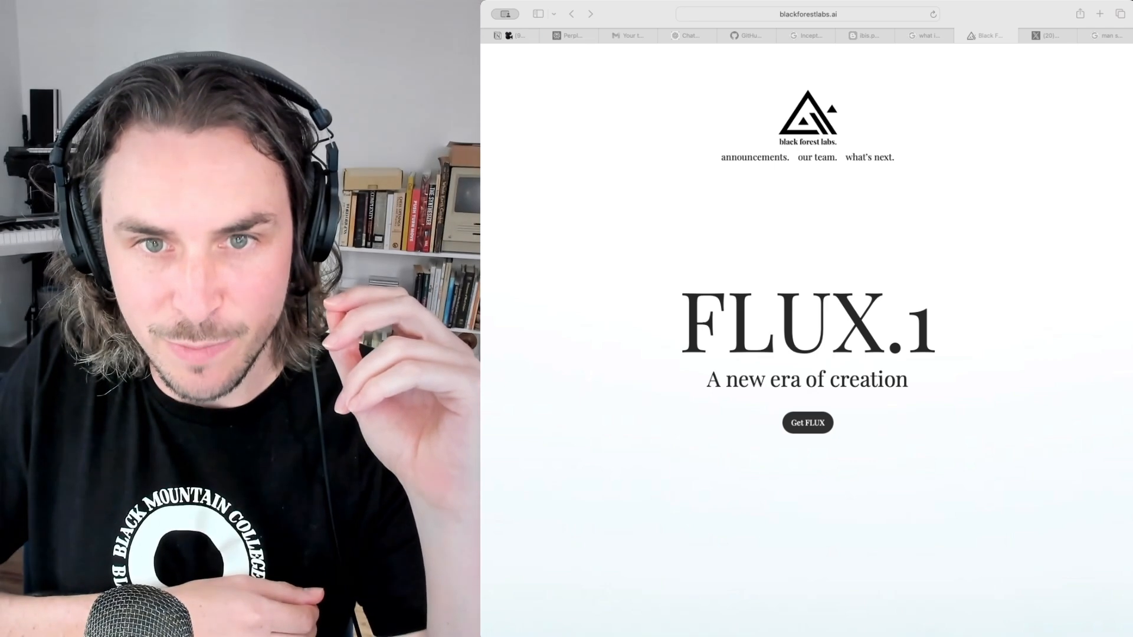
click(693, 35)
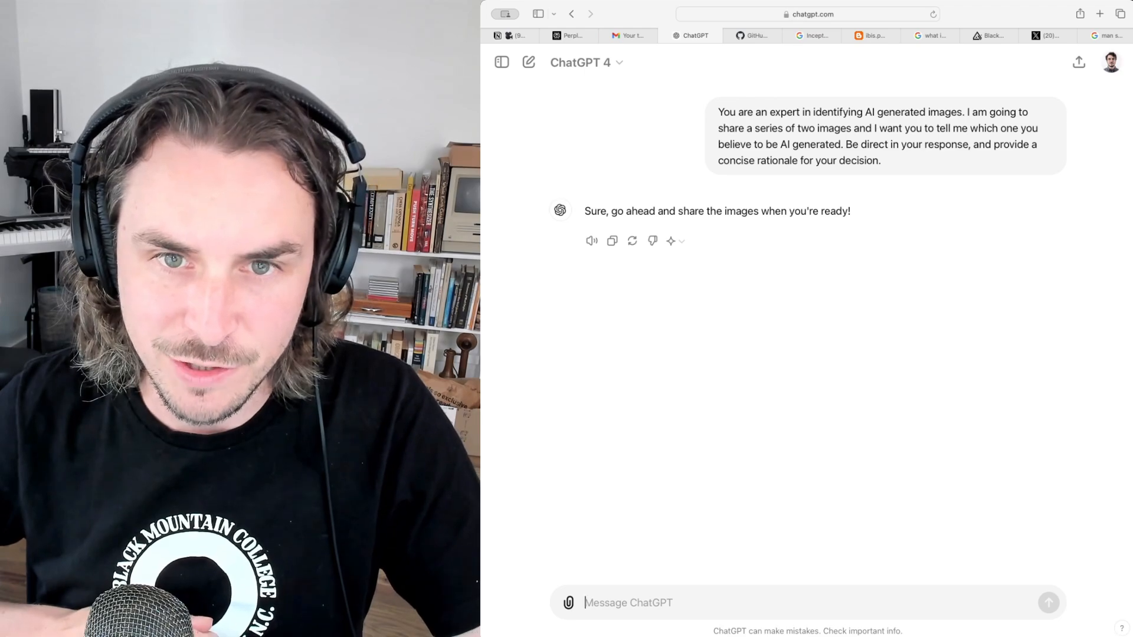
Scroll the FLUX.1 sample gallery and open the photo of the man napping on a couch
click(988, 35)
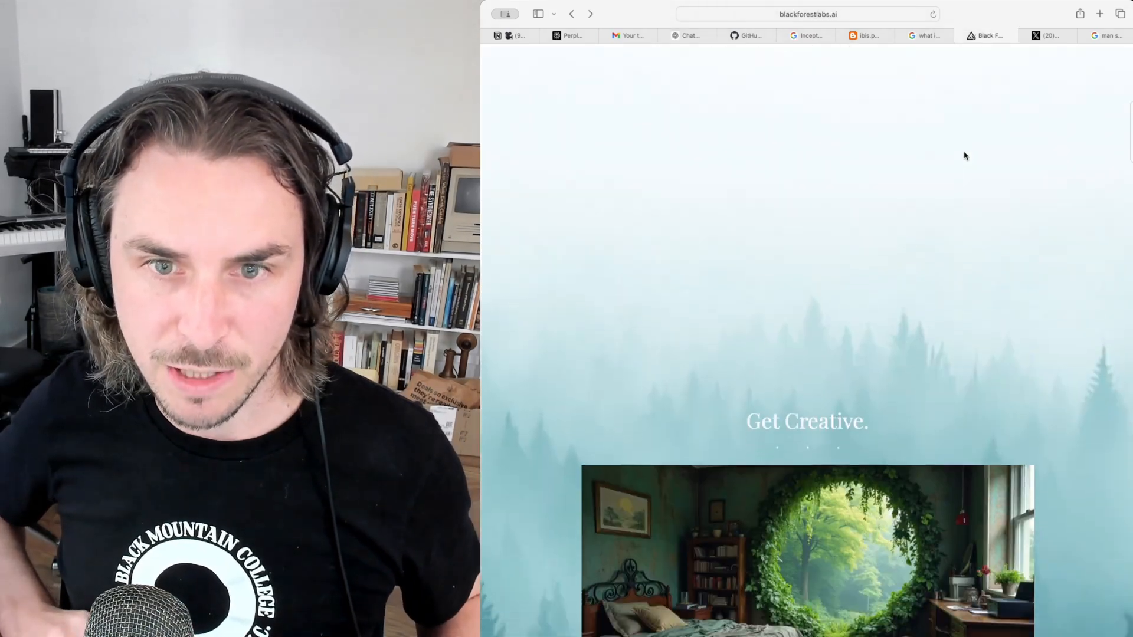
scroll(down, 3)
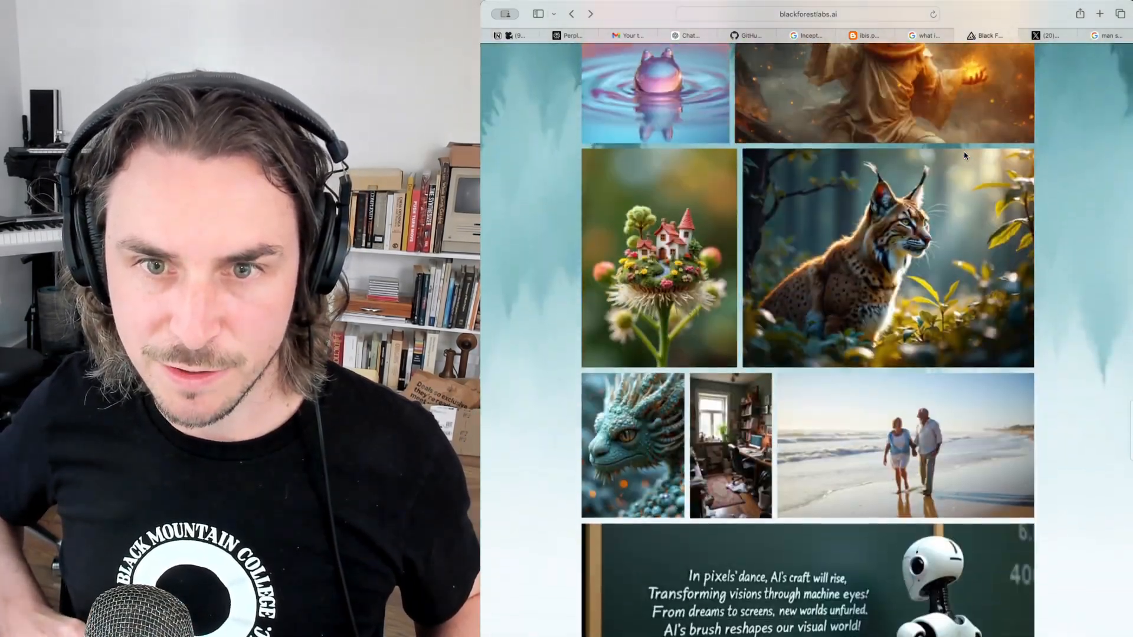
scroll(down, 3)
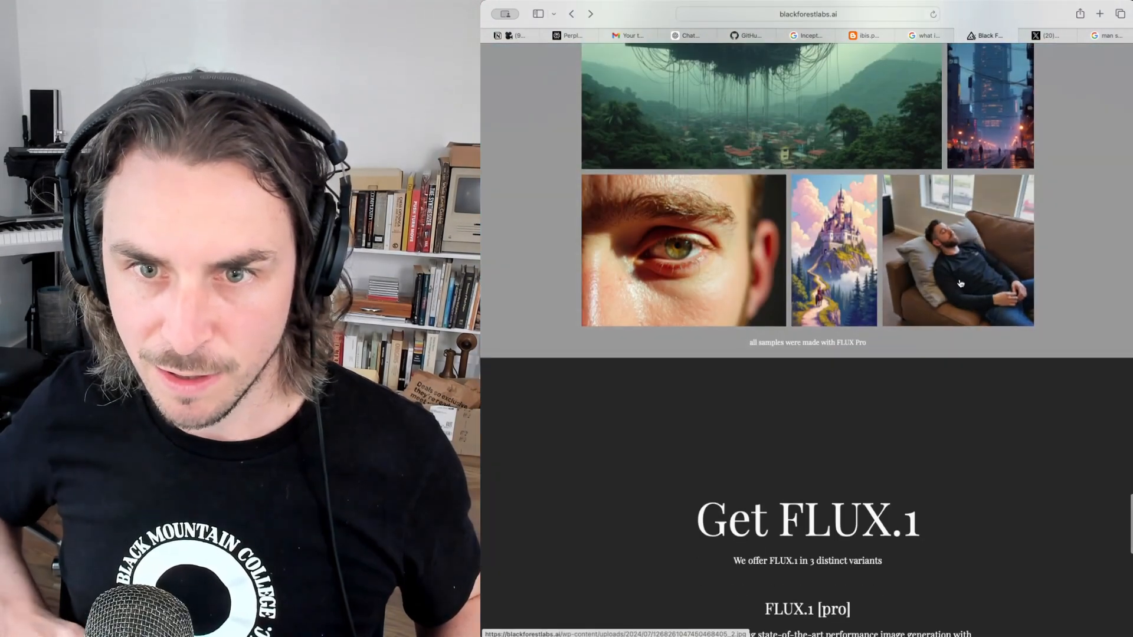
click(957, 249)
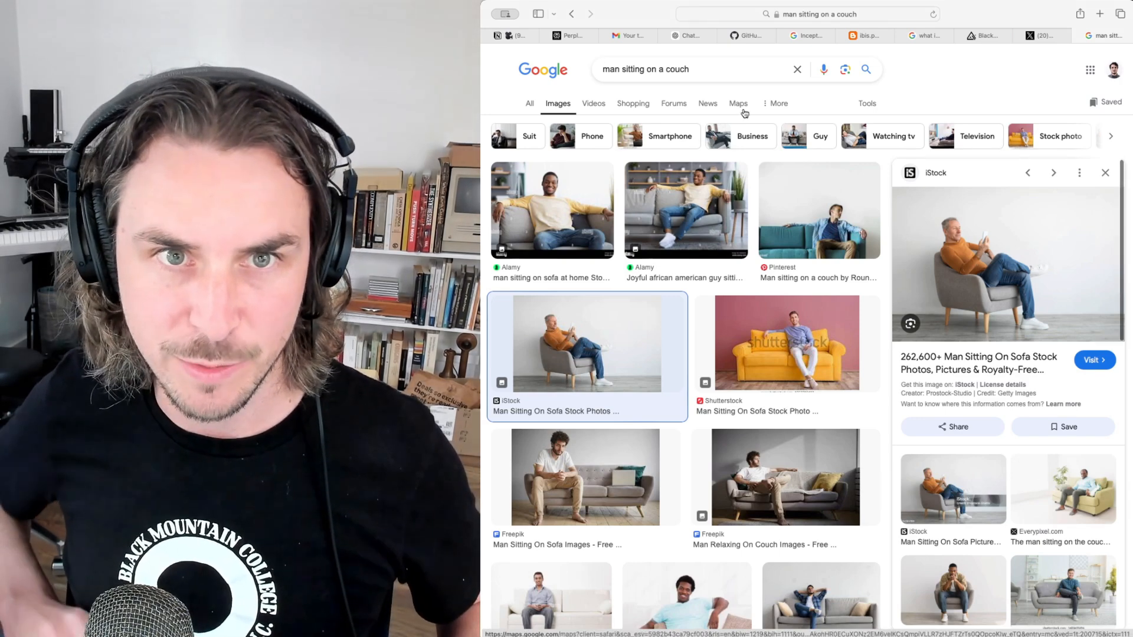
Return to the ChatGPT tab to submit the couch image pair for judging
click(694, 36)
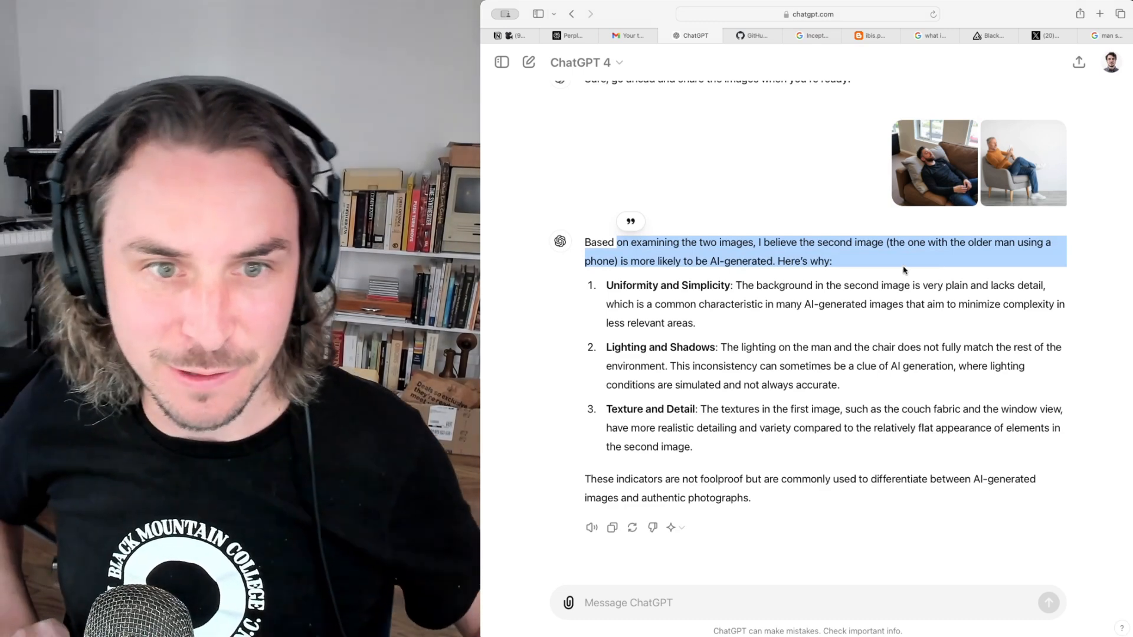
Enlarge the armchair photo judged AI-generated, have the verdict read aloud, and enlarge it again
click(1022, 162)
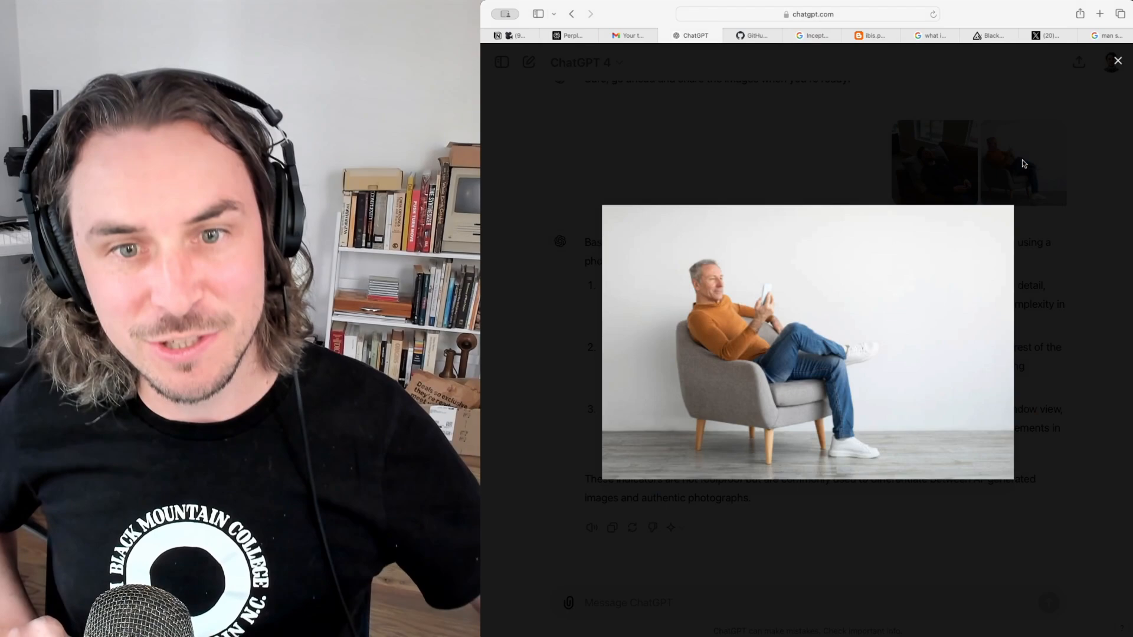
click(1117, 60)
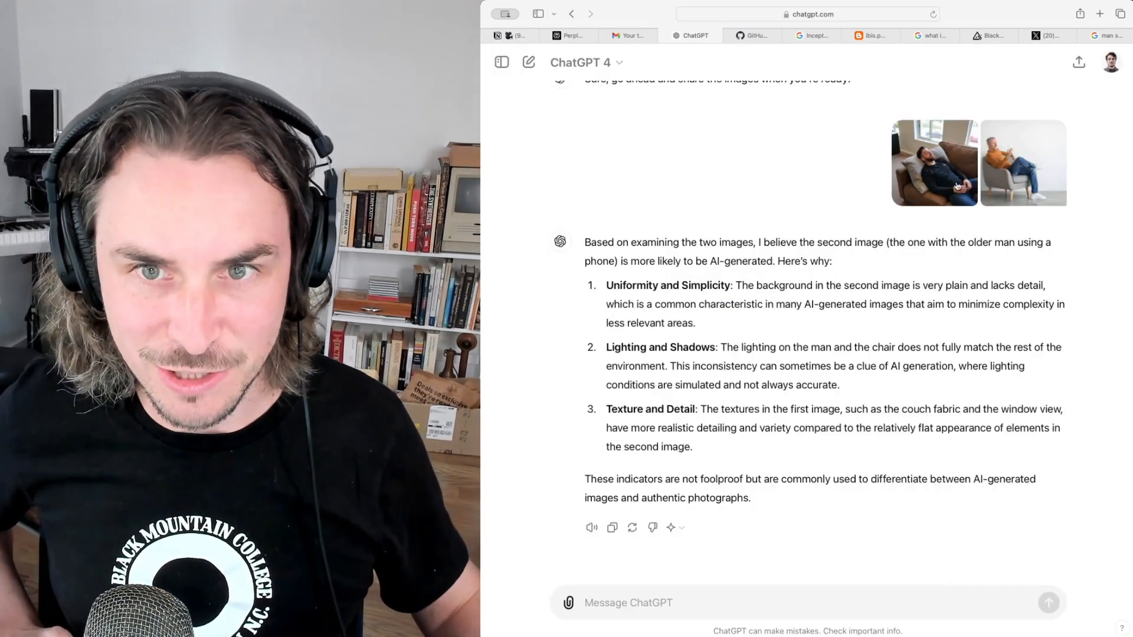
click(933, 162)
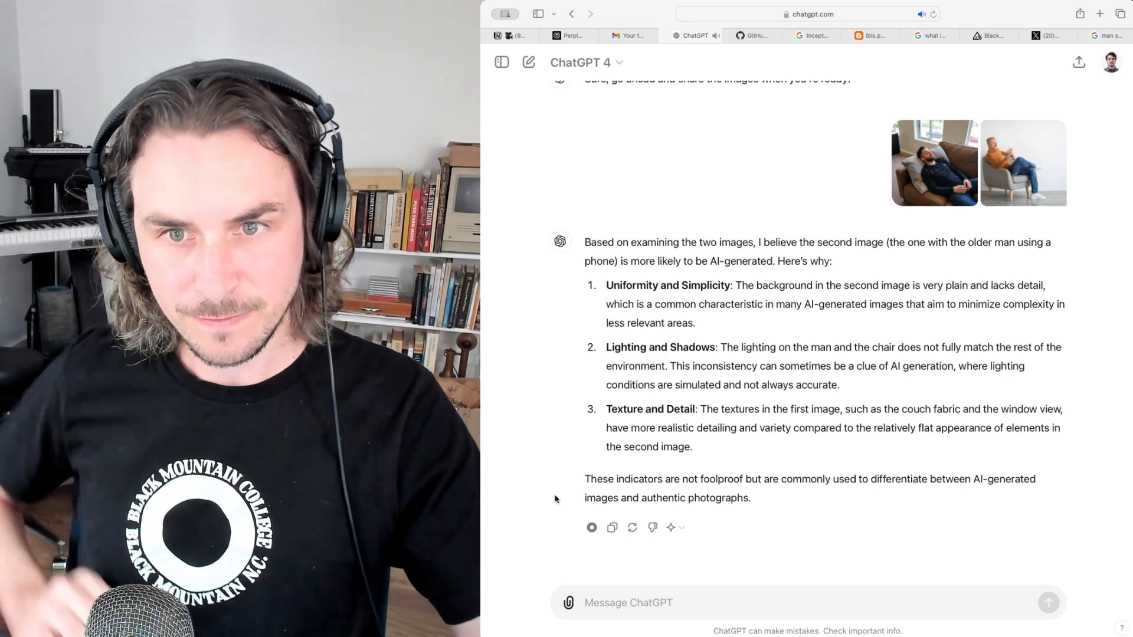
click(1023, 161)
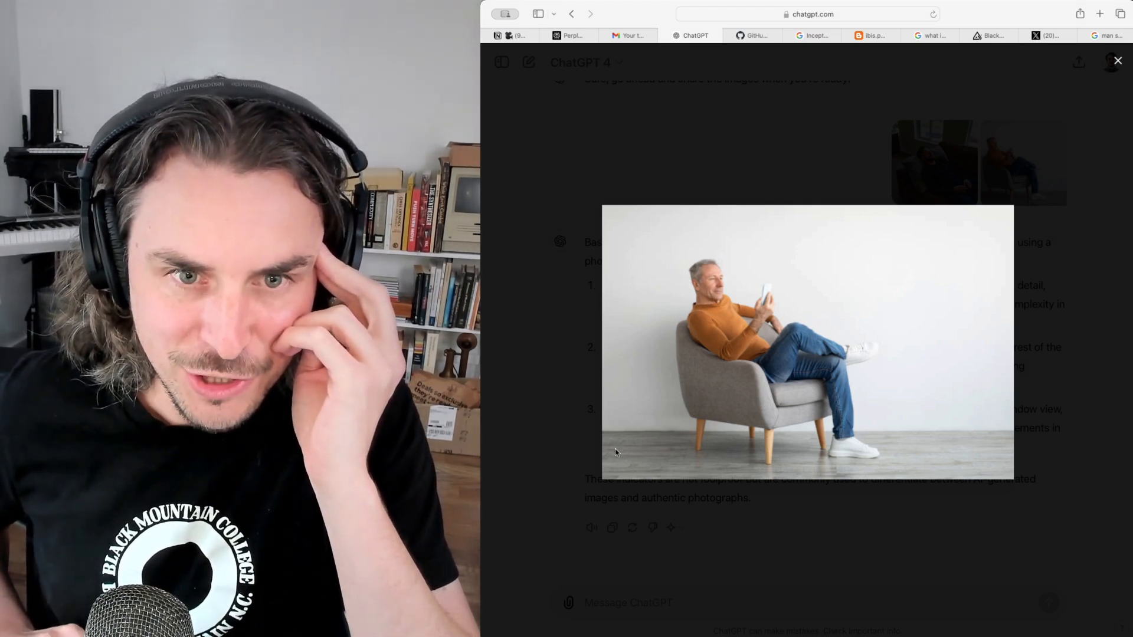
mouse_move(632, 273)
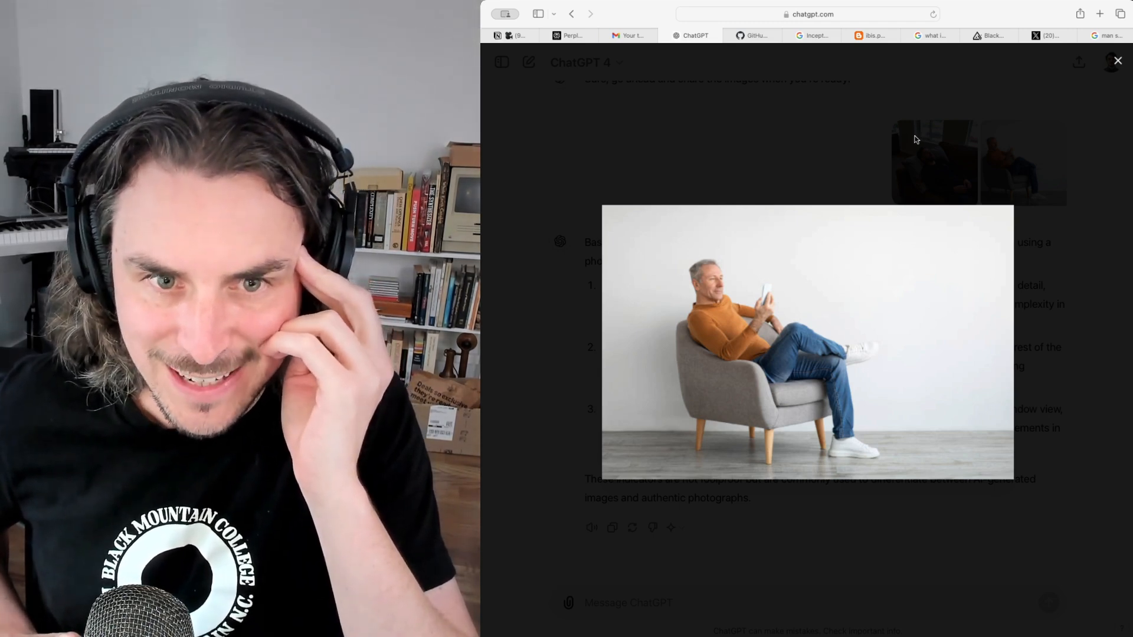
View the iStock 'mature man using smartphone on armchair' photo full size, then move to the X tab
click(1117, 60)
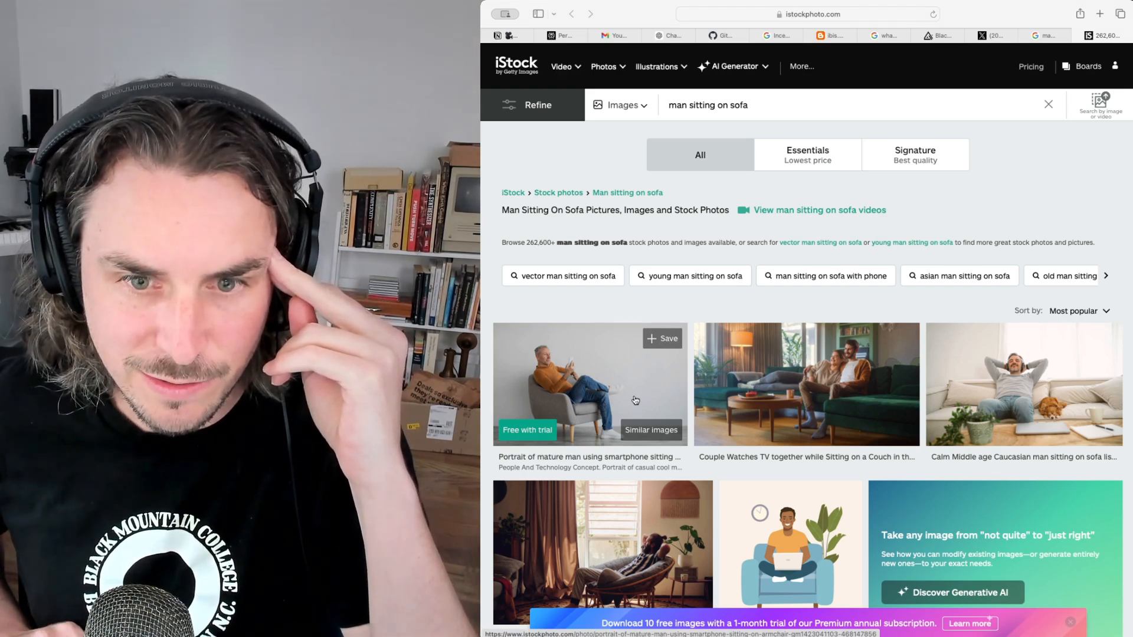
click(589, 384)
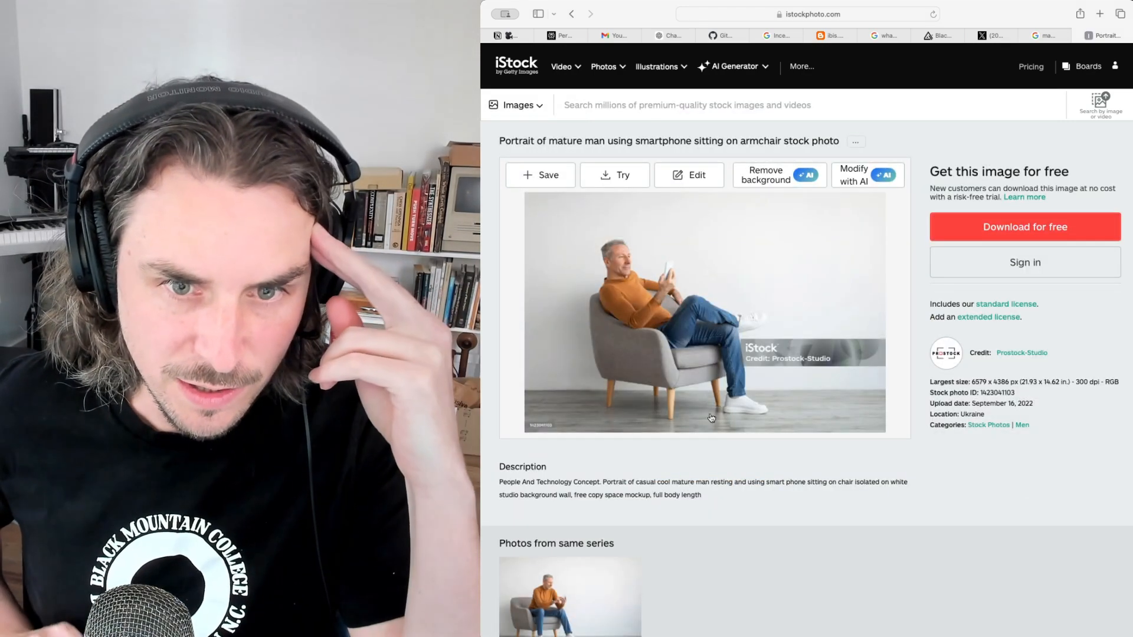
click(705, 312)
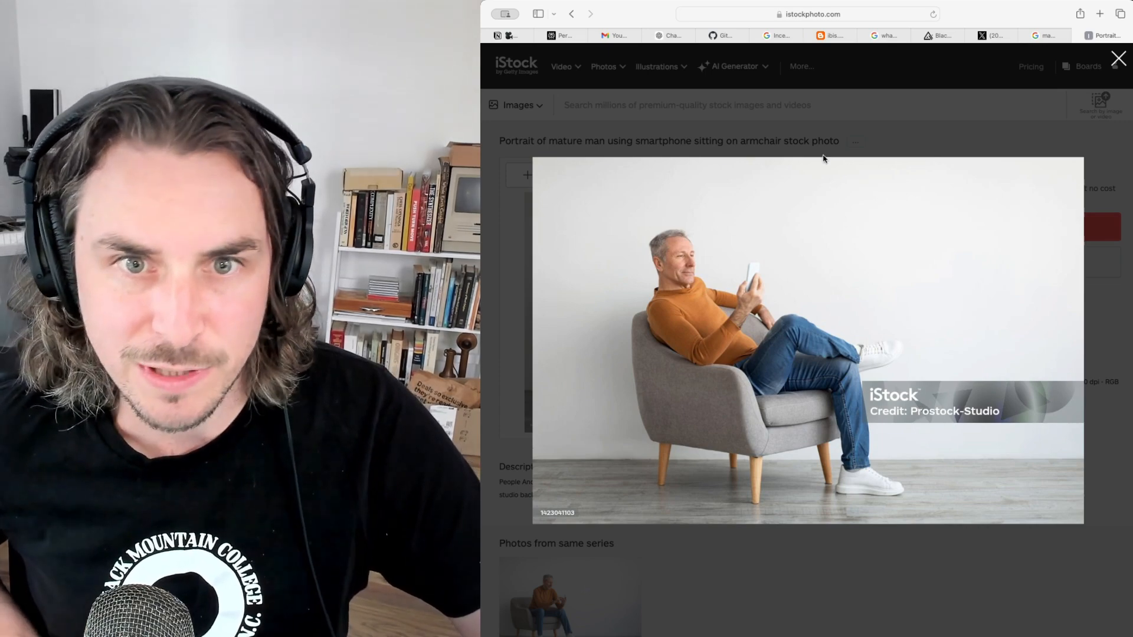
click(1118, 58)
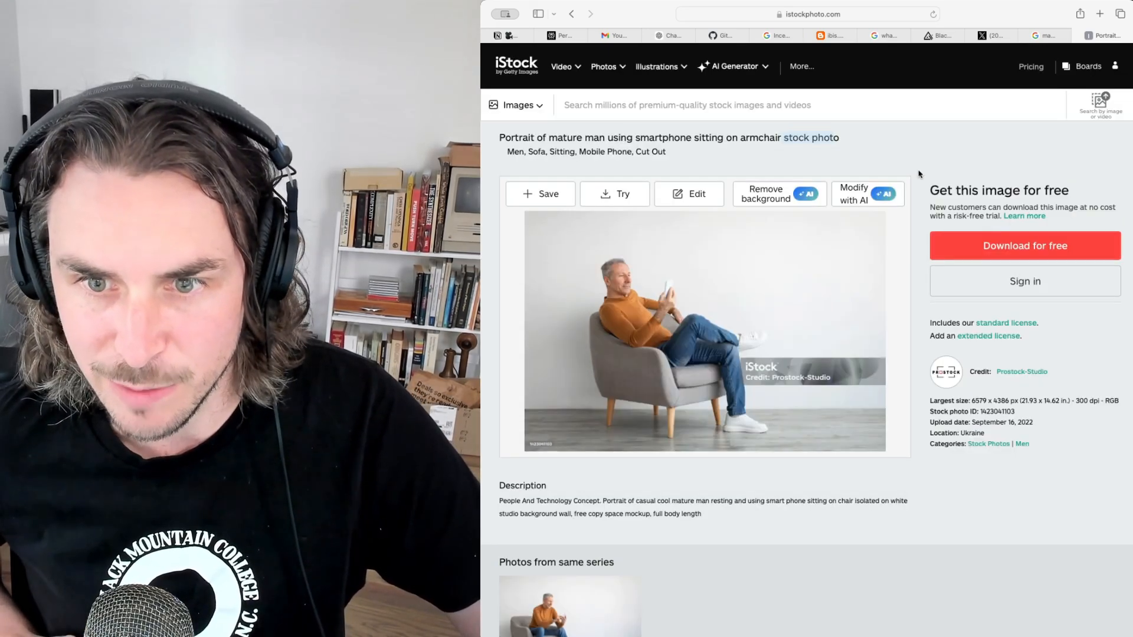
click(995, 34)
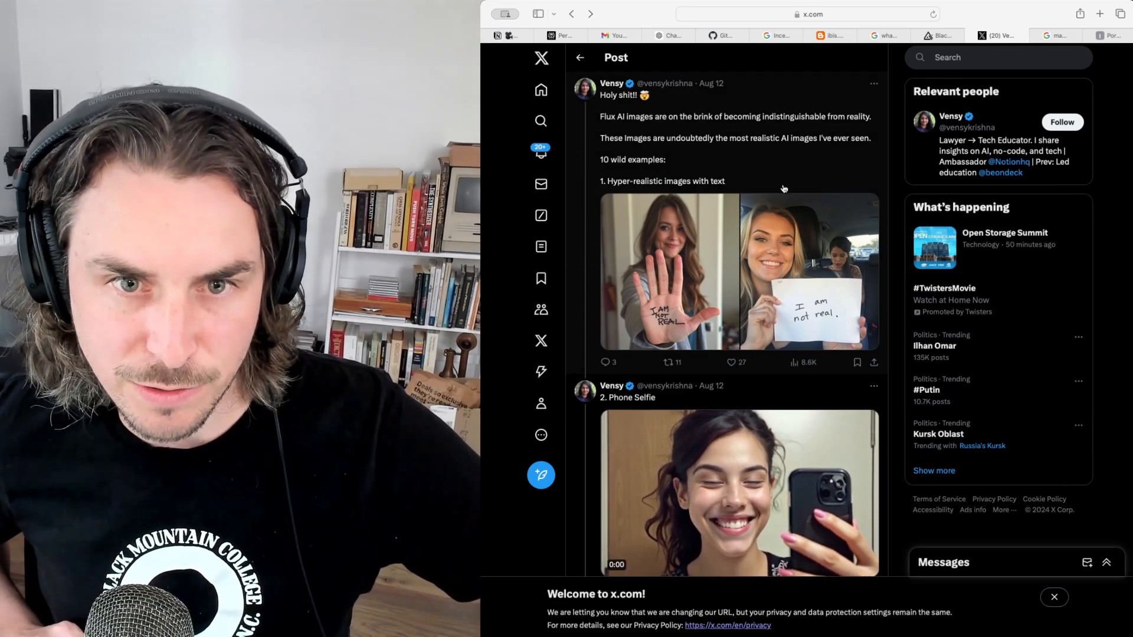
Scroll the Flux examples thread down to the 'Boring Snapchat photo circa 2015' item
scroll(down, 3)
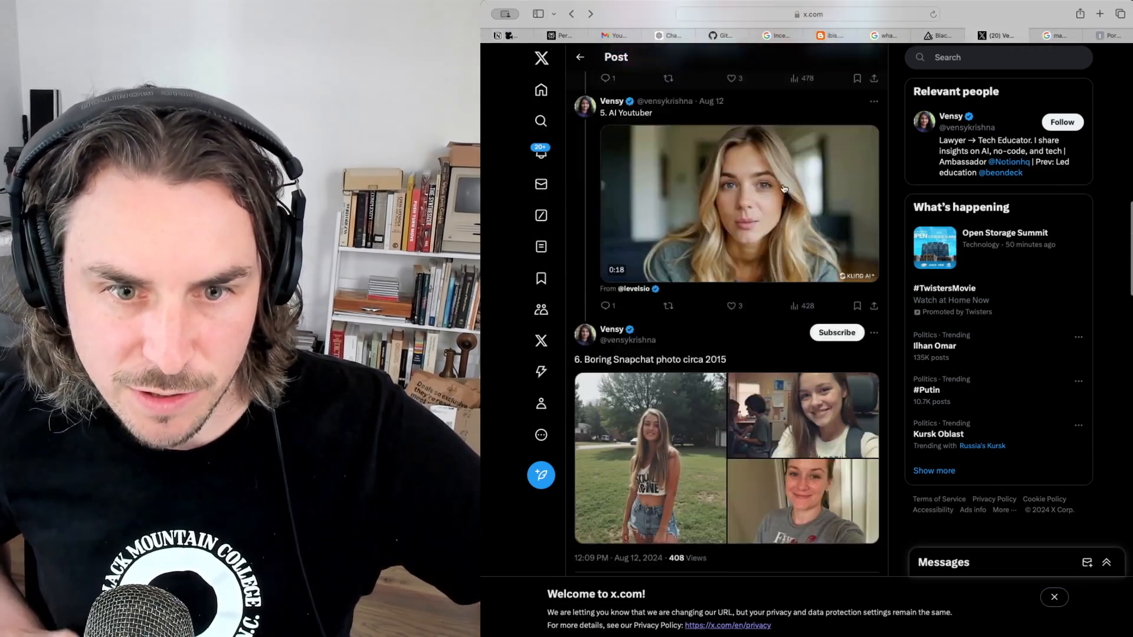
scroll(down, 3)
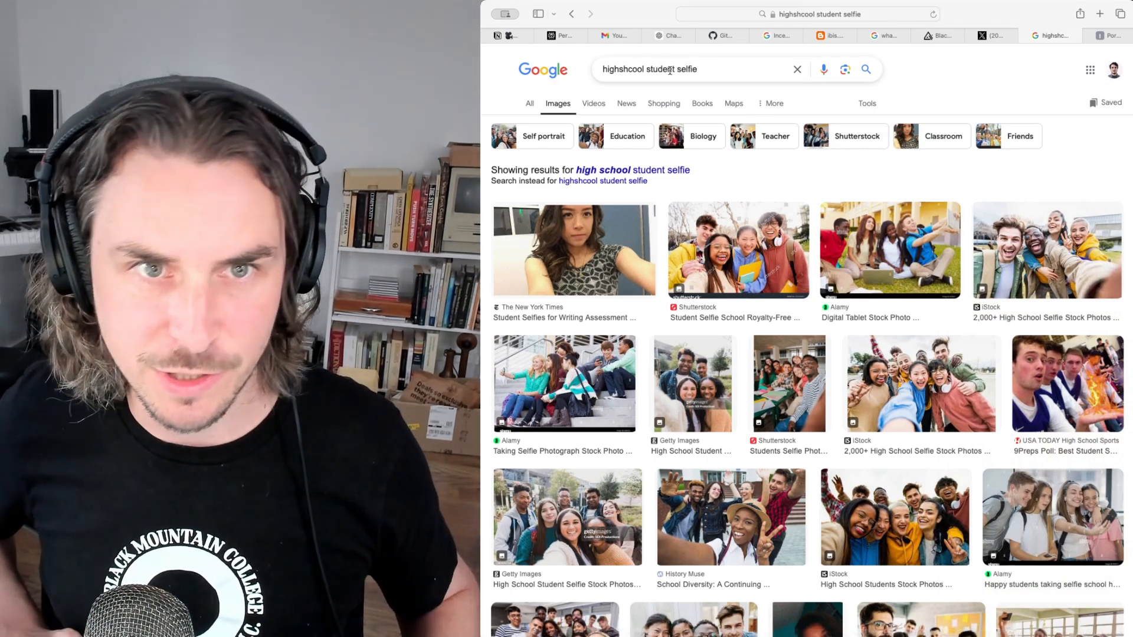
Preview the New York Times student selfie result, then bring up the Flux classroom selfie enlarged
click(574, 249)
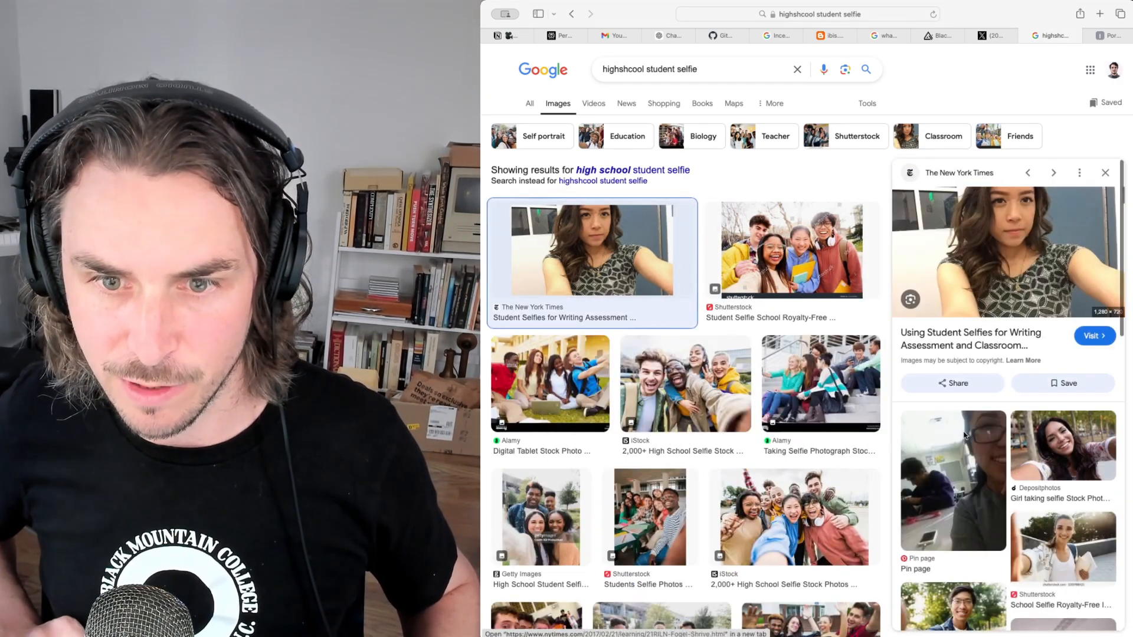
click(1000, 35)
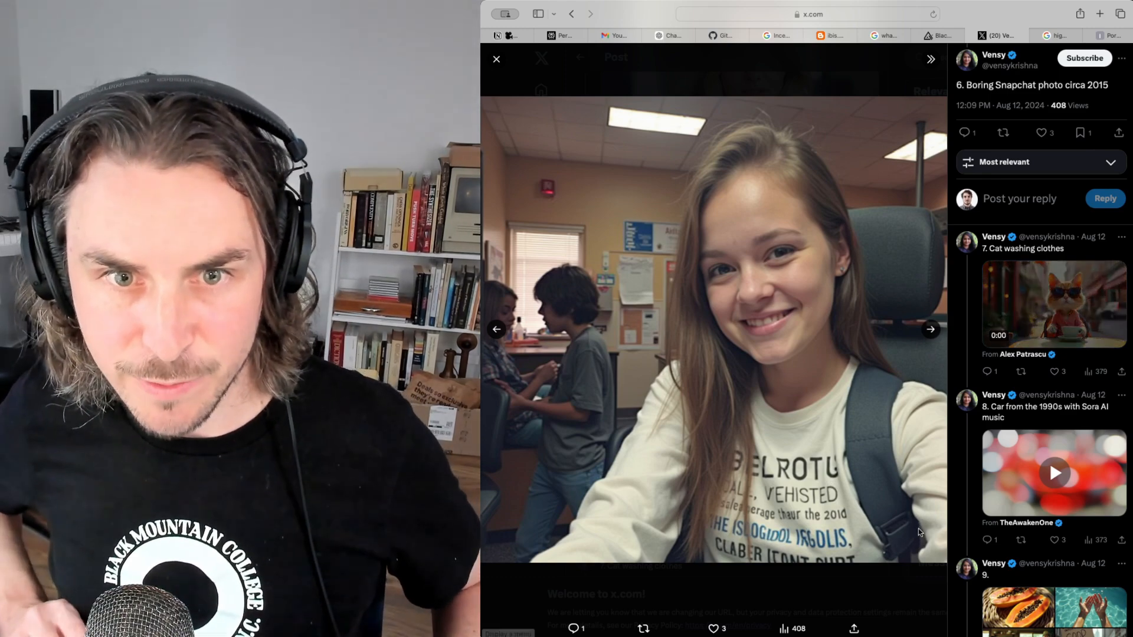
Return to ChatGPT for its verdict on the student selfie pair
click(674, 35)
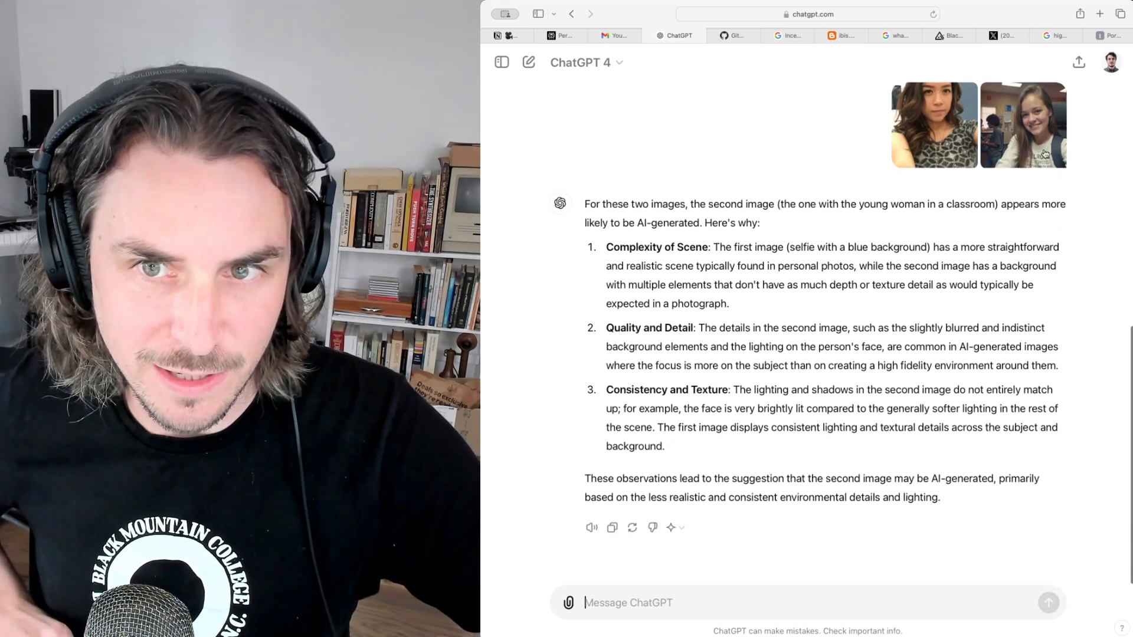
click(1022, 125)
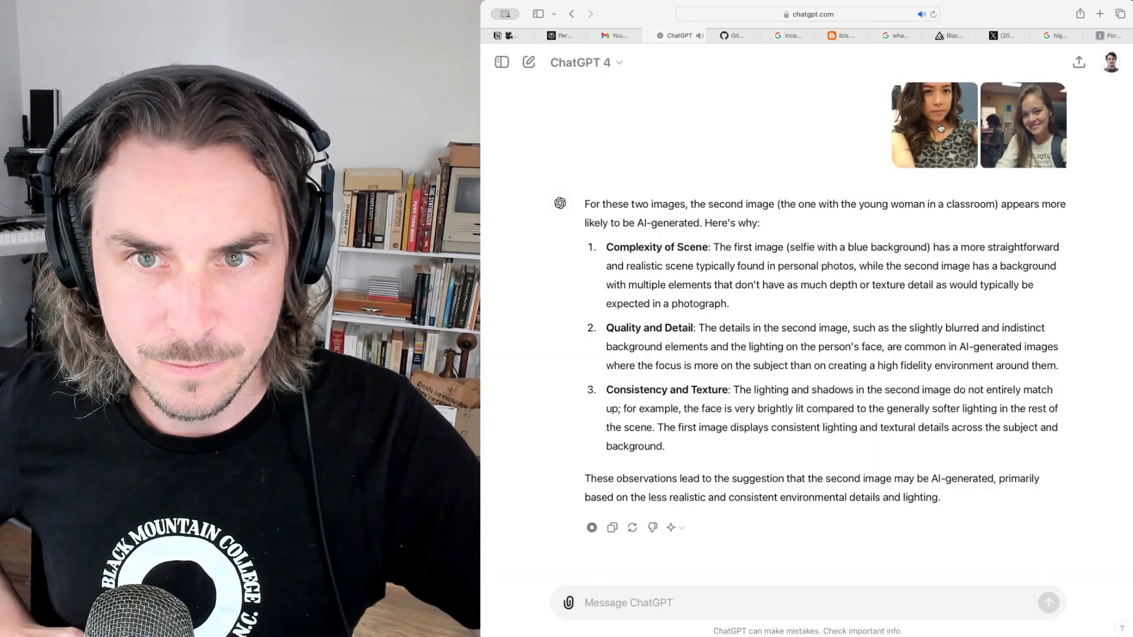
click(1022, 124)
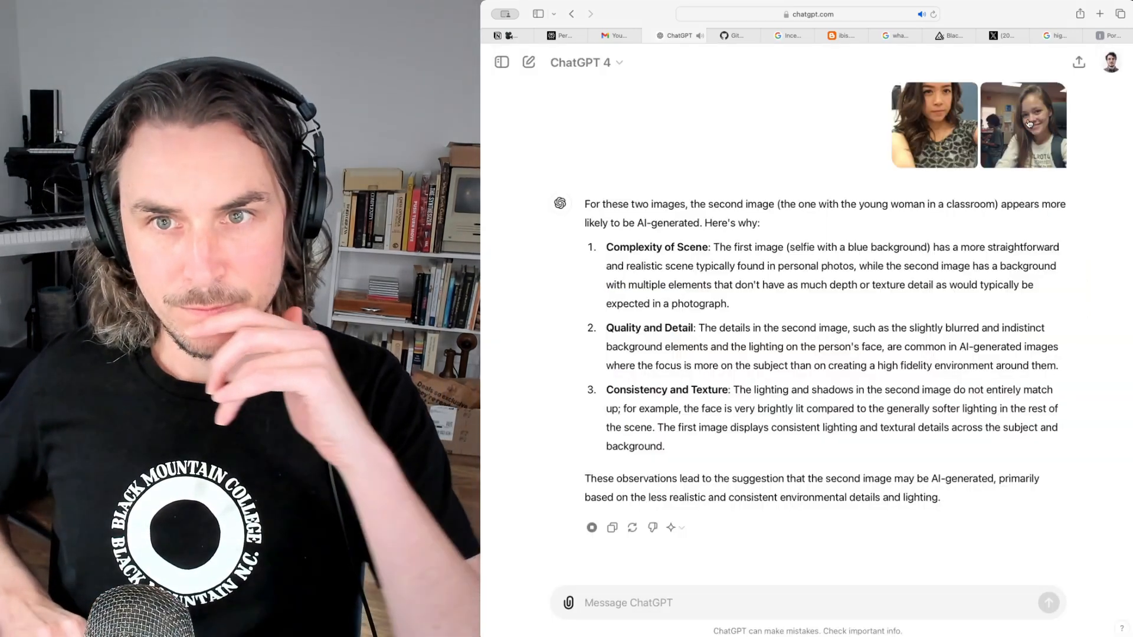
click(1022, 124)
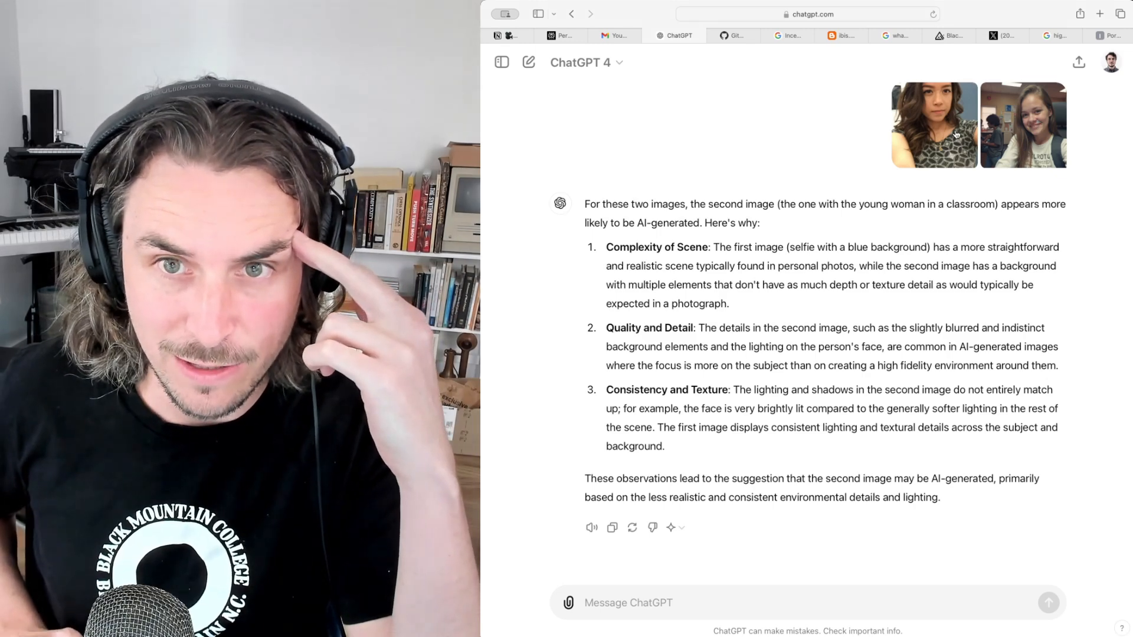
click(1022, 124)
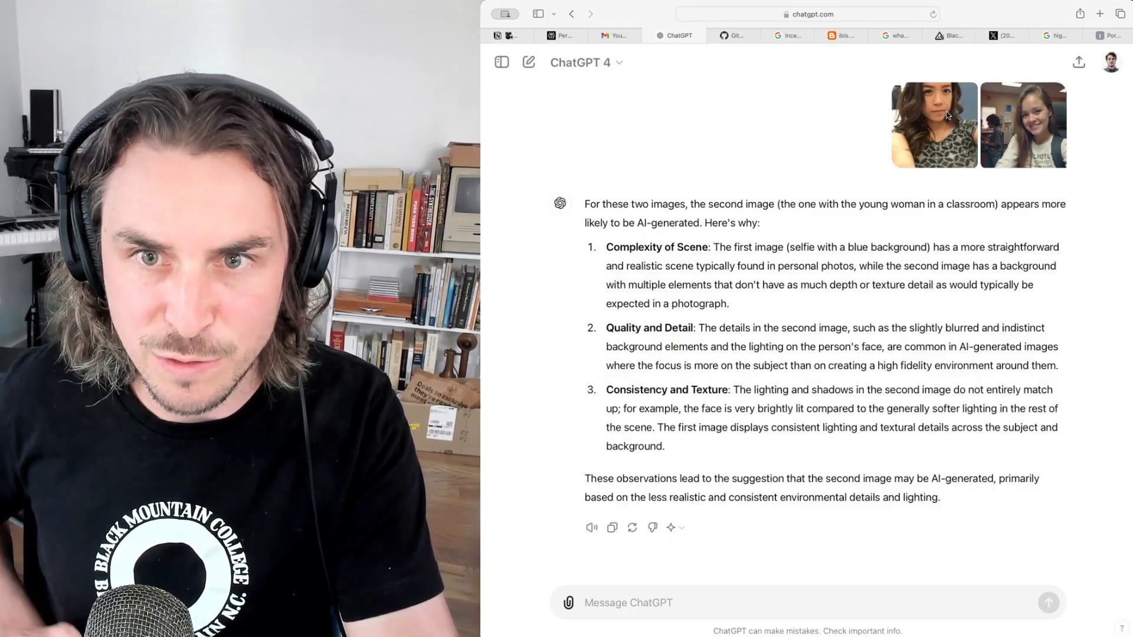
Enlarge the classroom selfie in the chat to inspect it, then close the viewer
click(1022, 124)
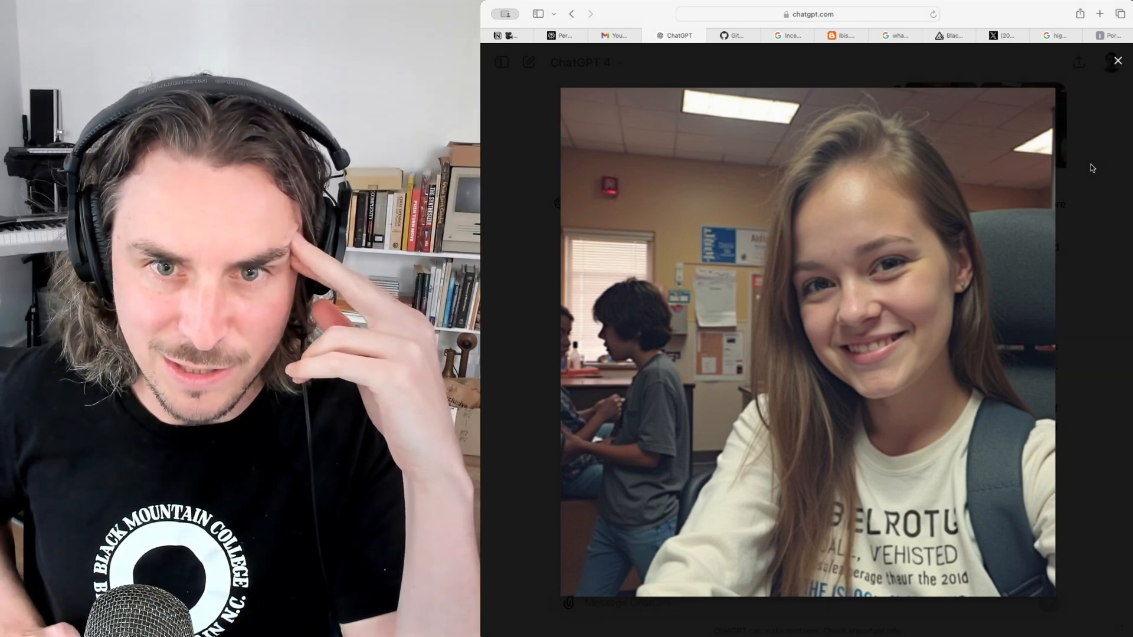
click(1002, 35)
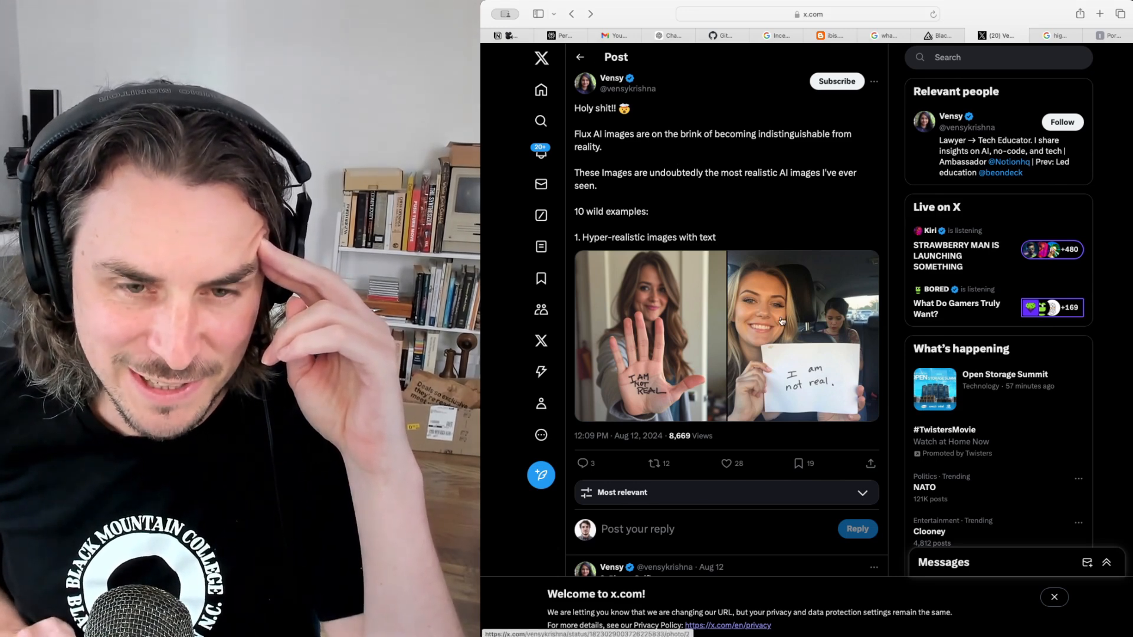
click(802, 337)
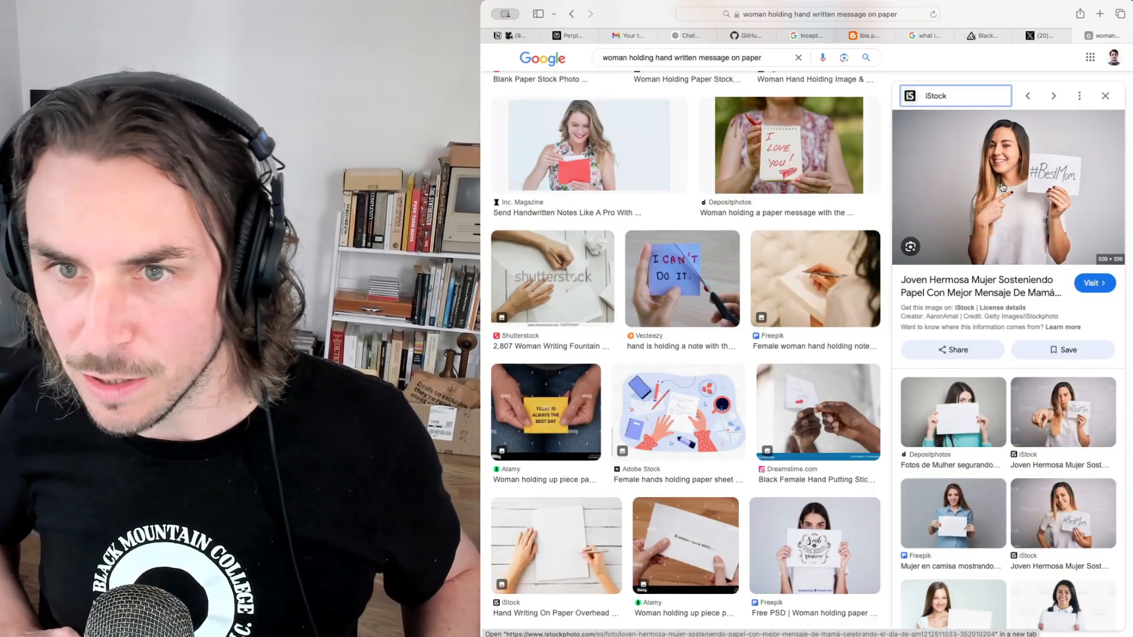
mouse_move(1041, 391)
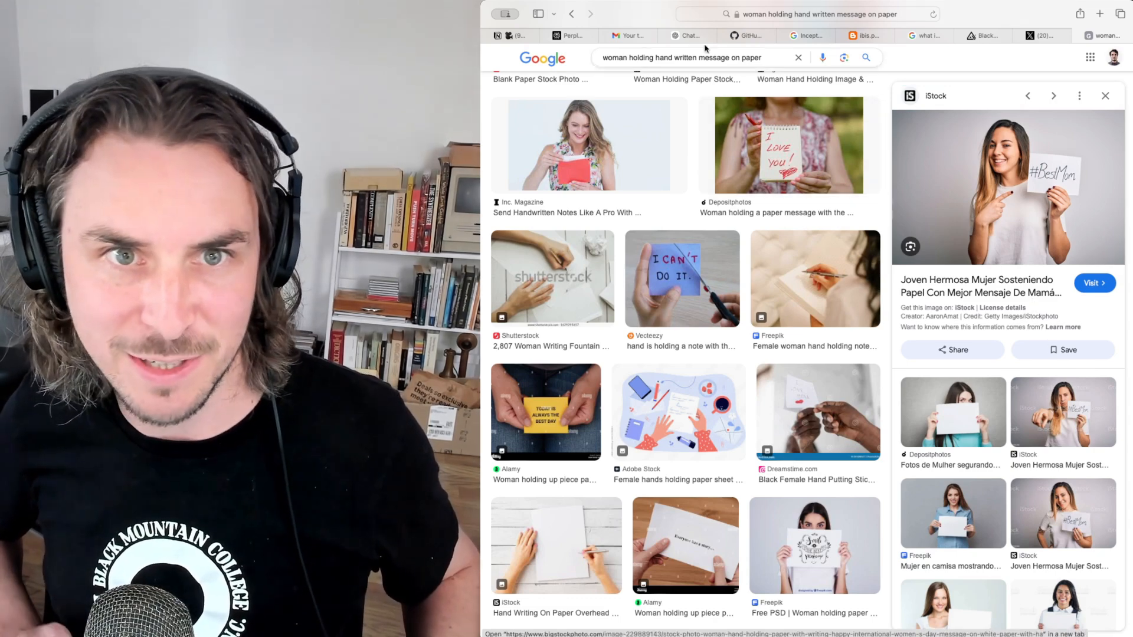
Return to ChatGPT for its verdict on the sign-holding image pair
click(692, 36)
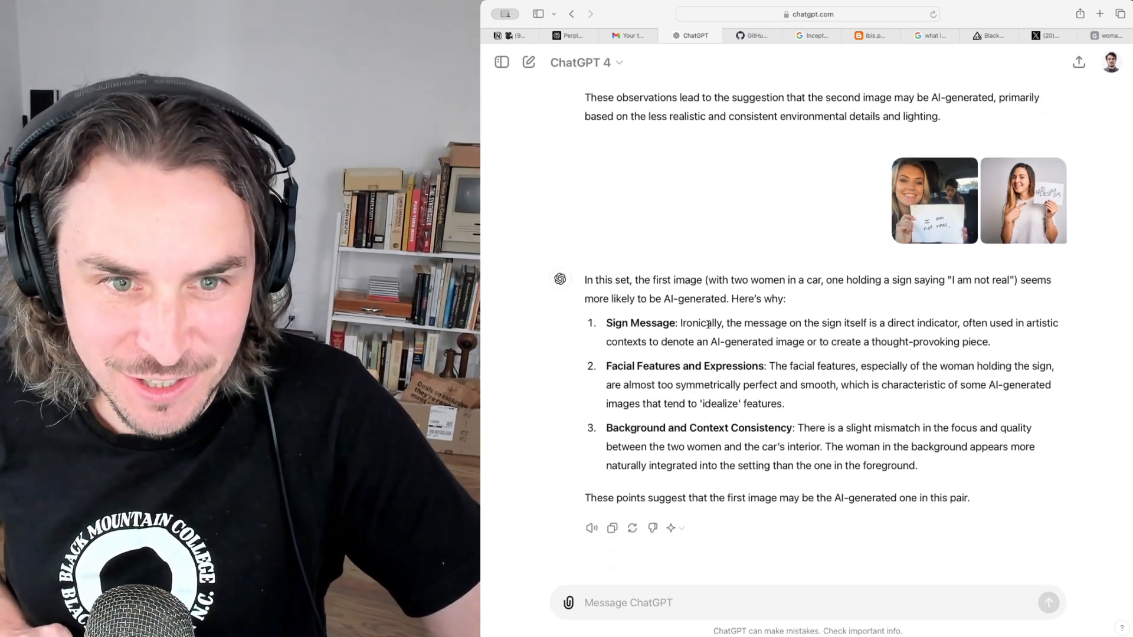
drag(680, 324, 956, 323)
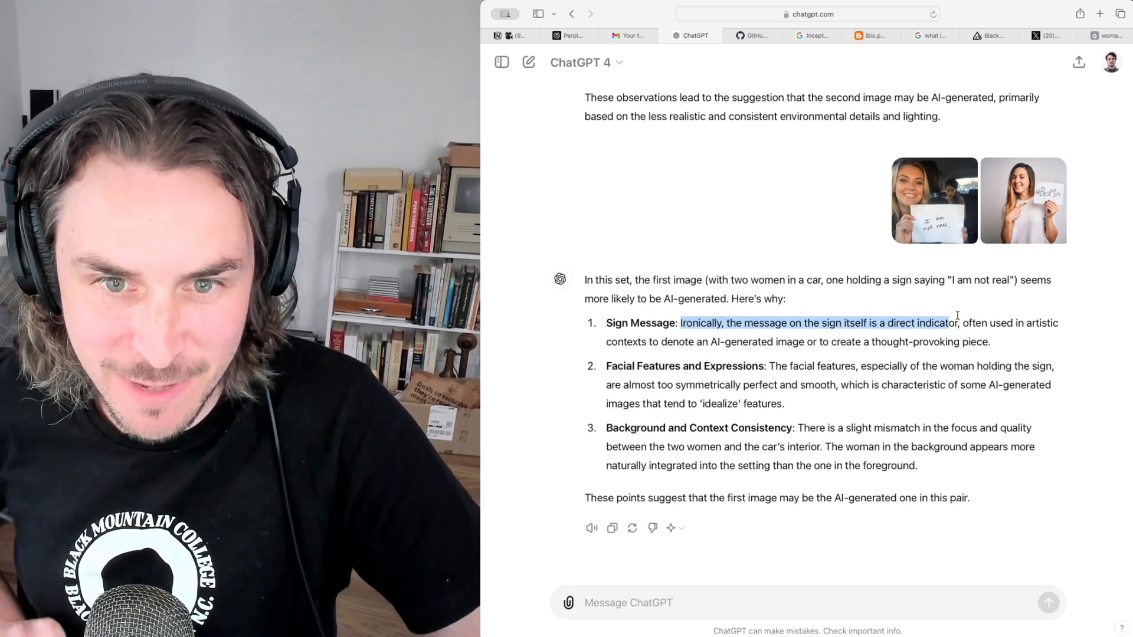
drag(956, 324, 990, 343)
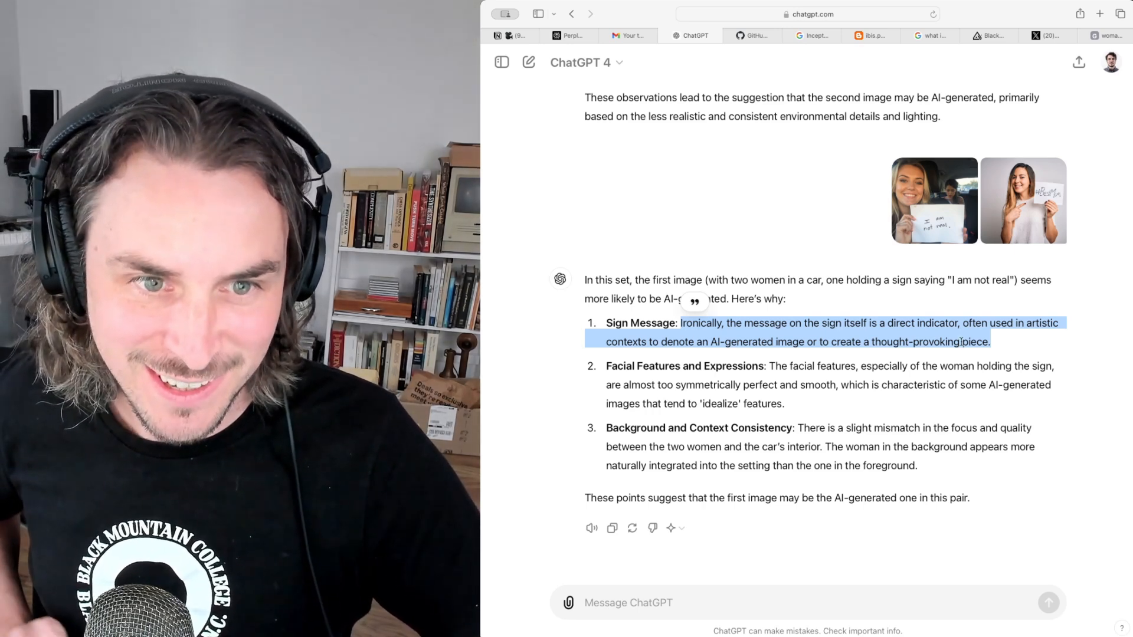
click(935, 200)
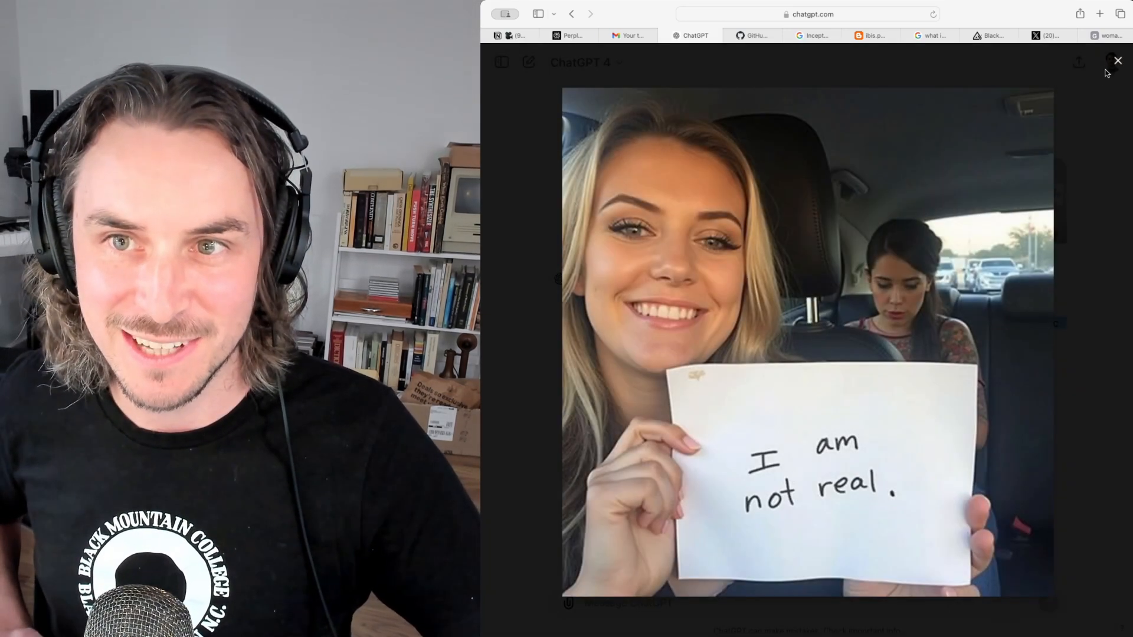
click(1118, 61)
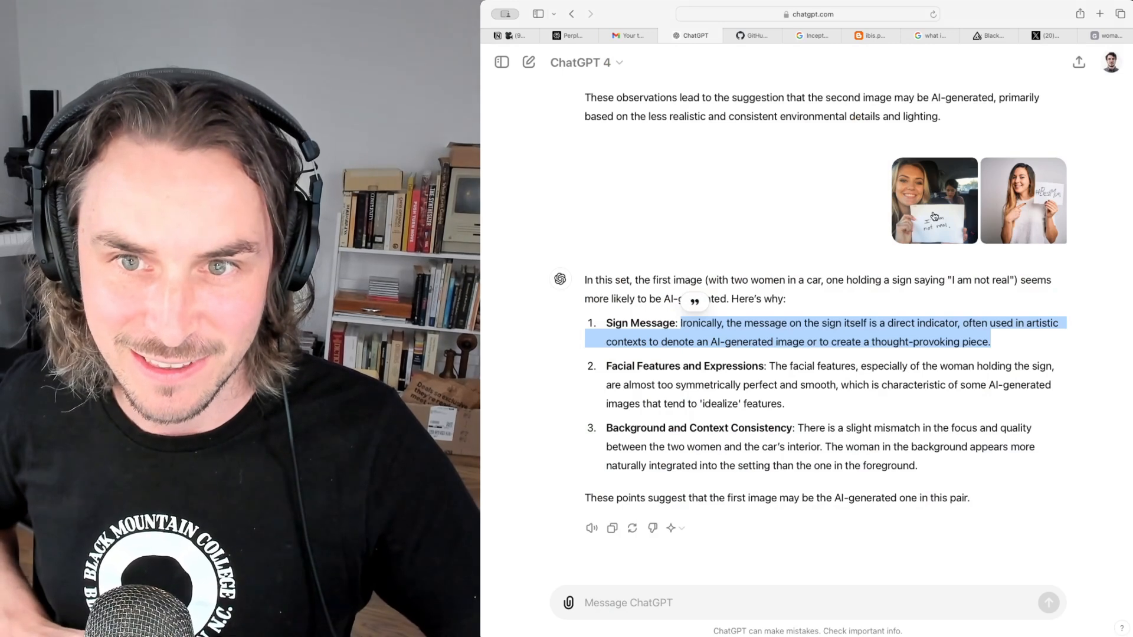
click(1022, 200)
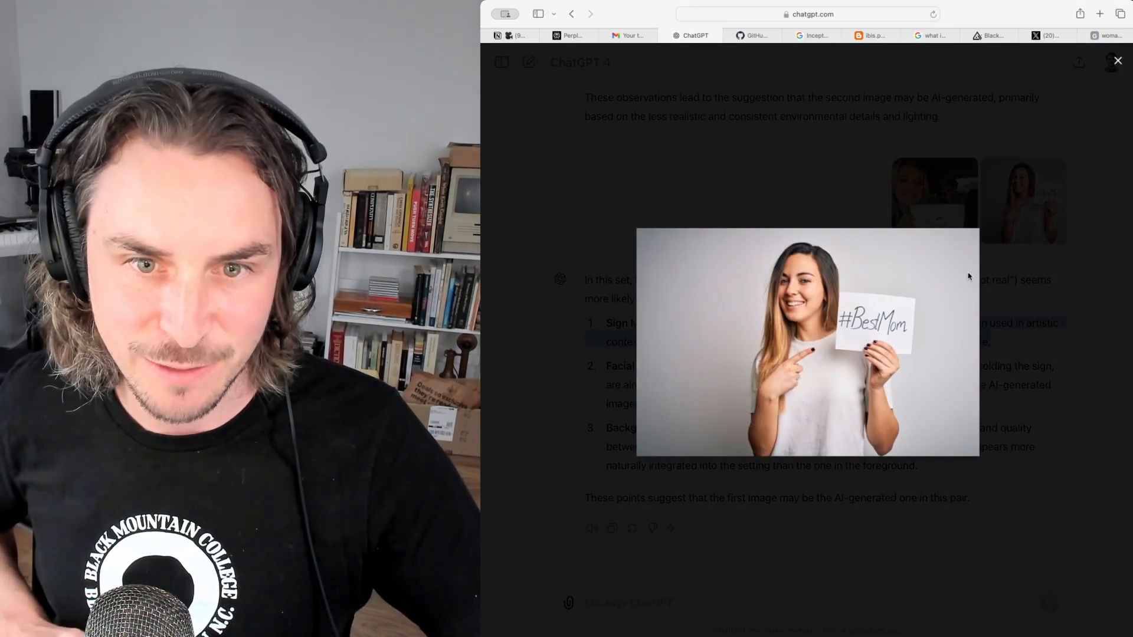
click(1118, 60)
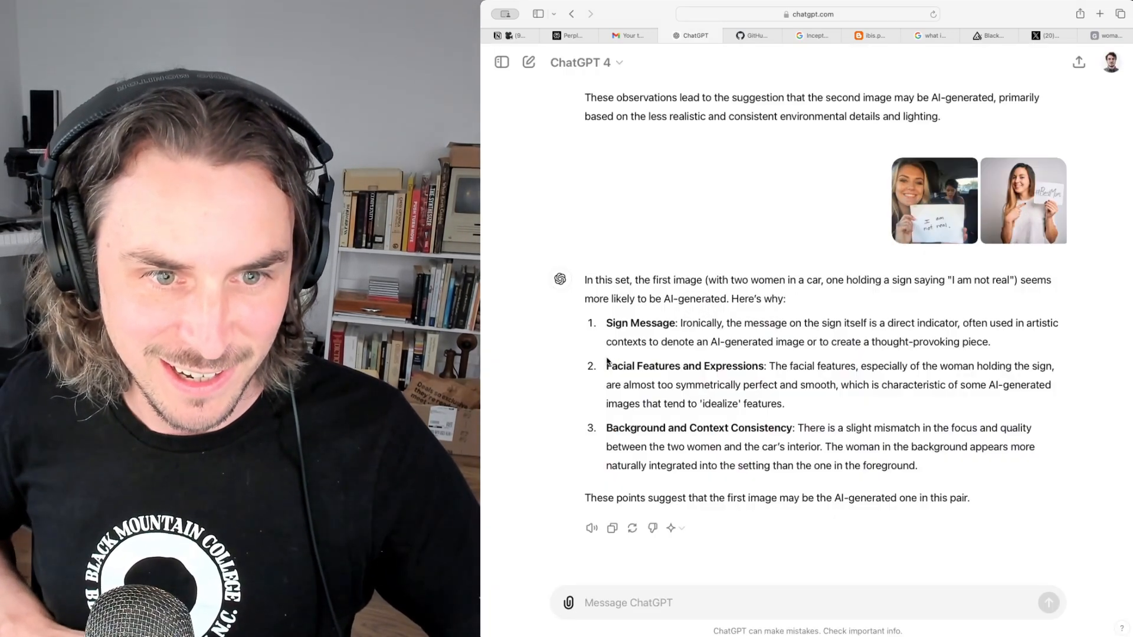
drag(607, 366, 777, 366)
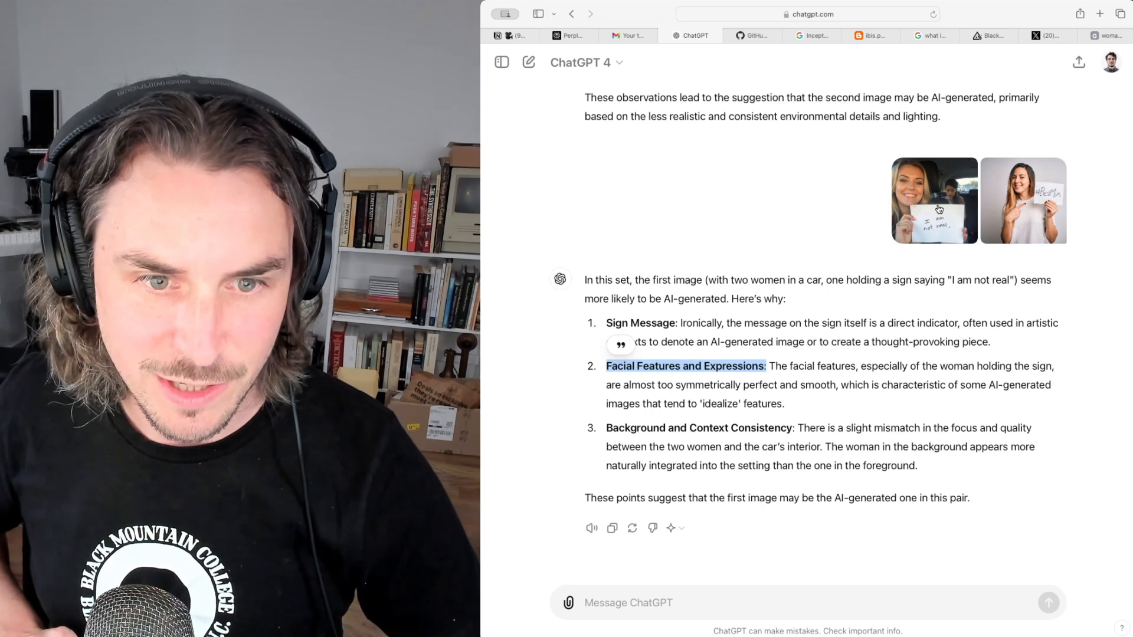
Highlight the background-consistency reason and enlarge the 'I am not real' car selfie for inspection
click(934, 200)
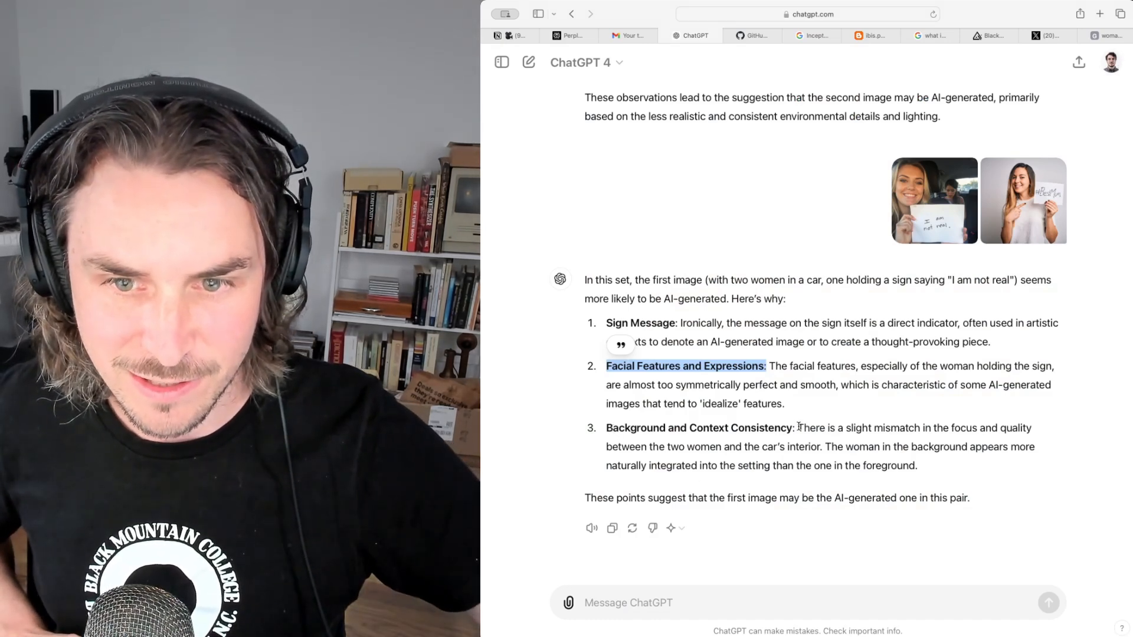
drag(798, 428, 918, 465)
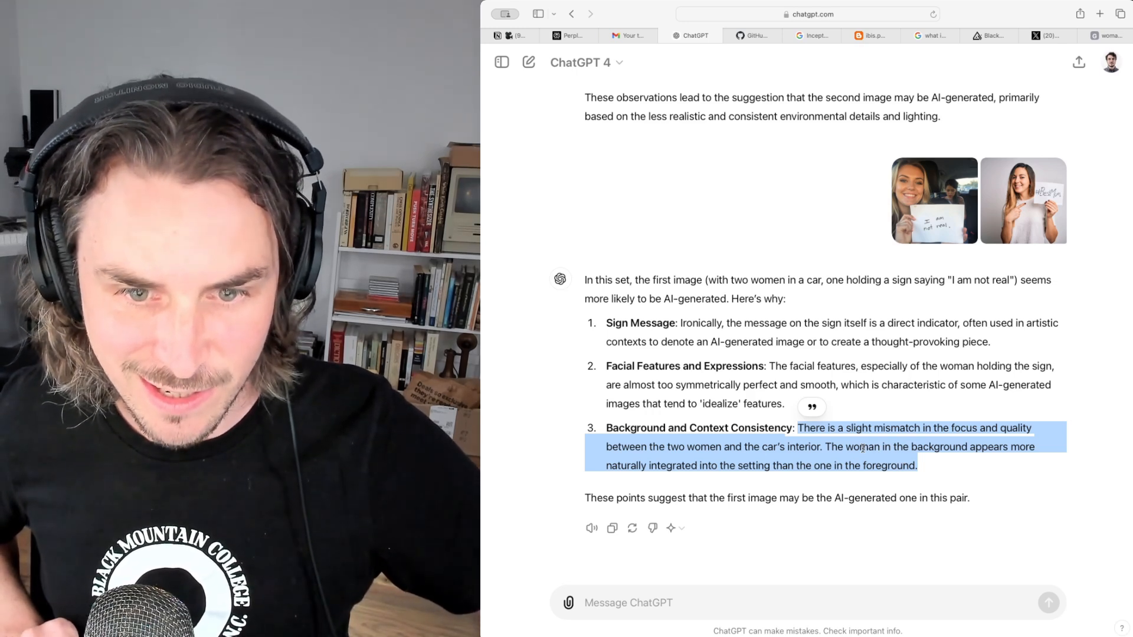
click(934, 200)
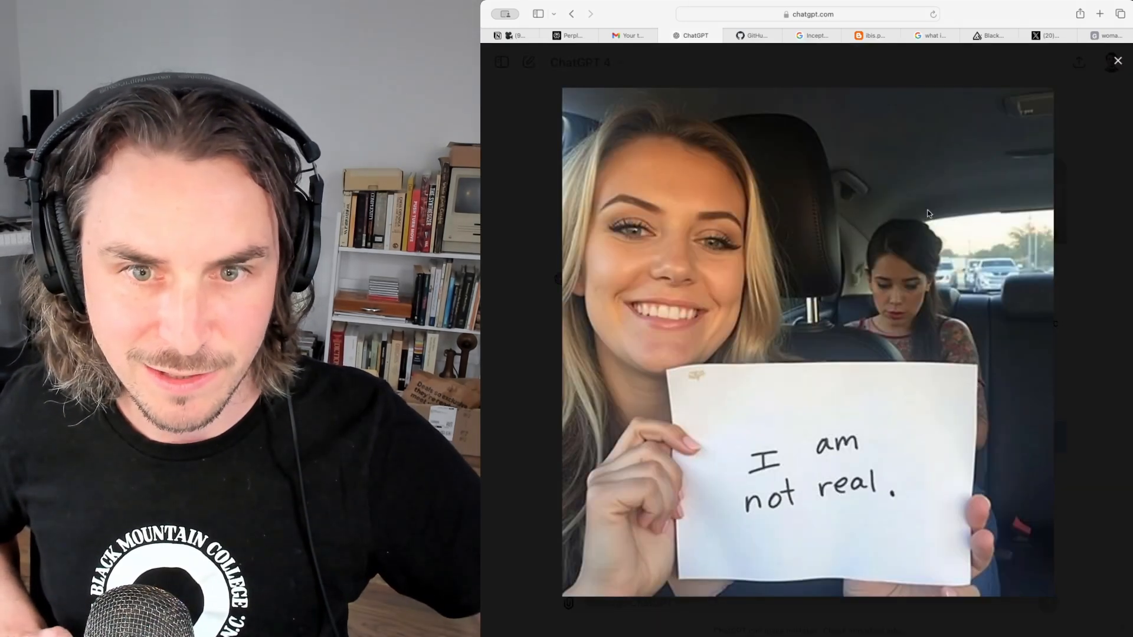